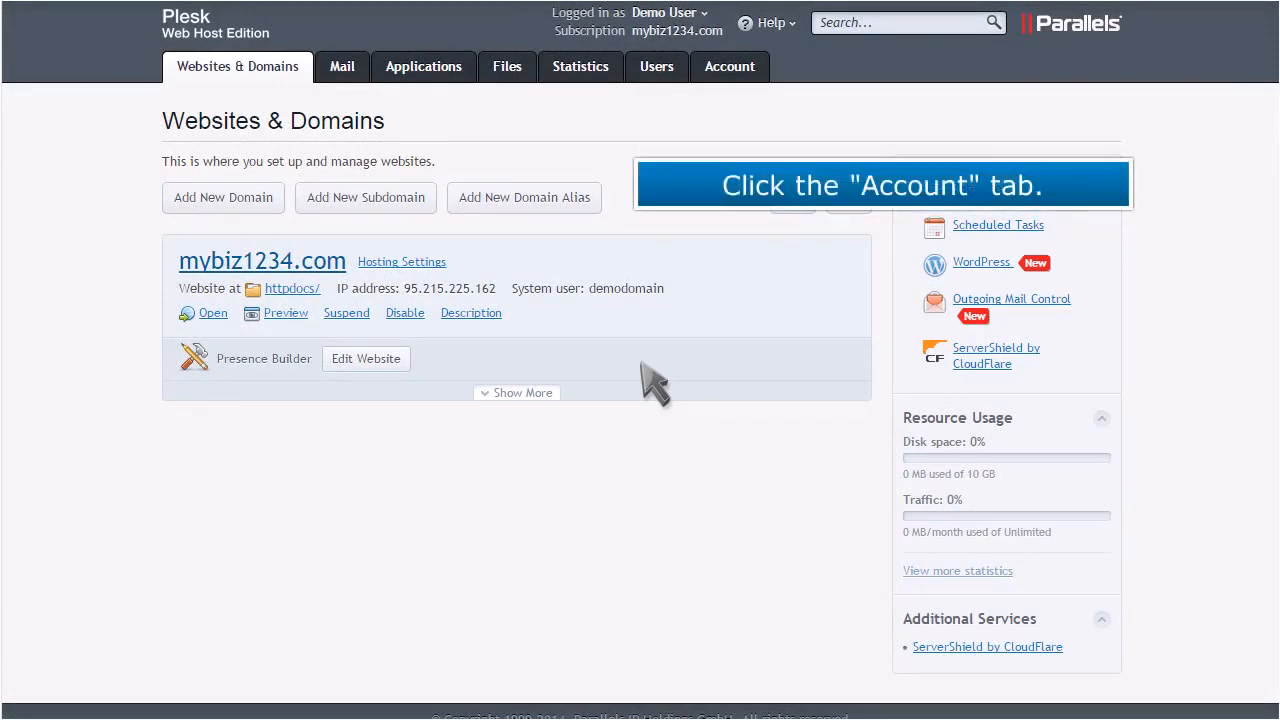
# Step: Show the Account Information and Tools page for the mybiz1234.com subscription
pyautogui.click(730, 66)
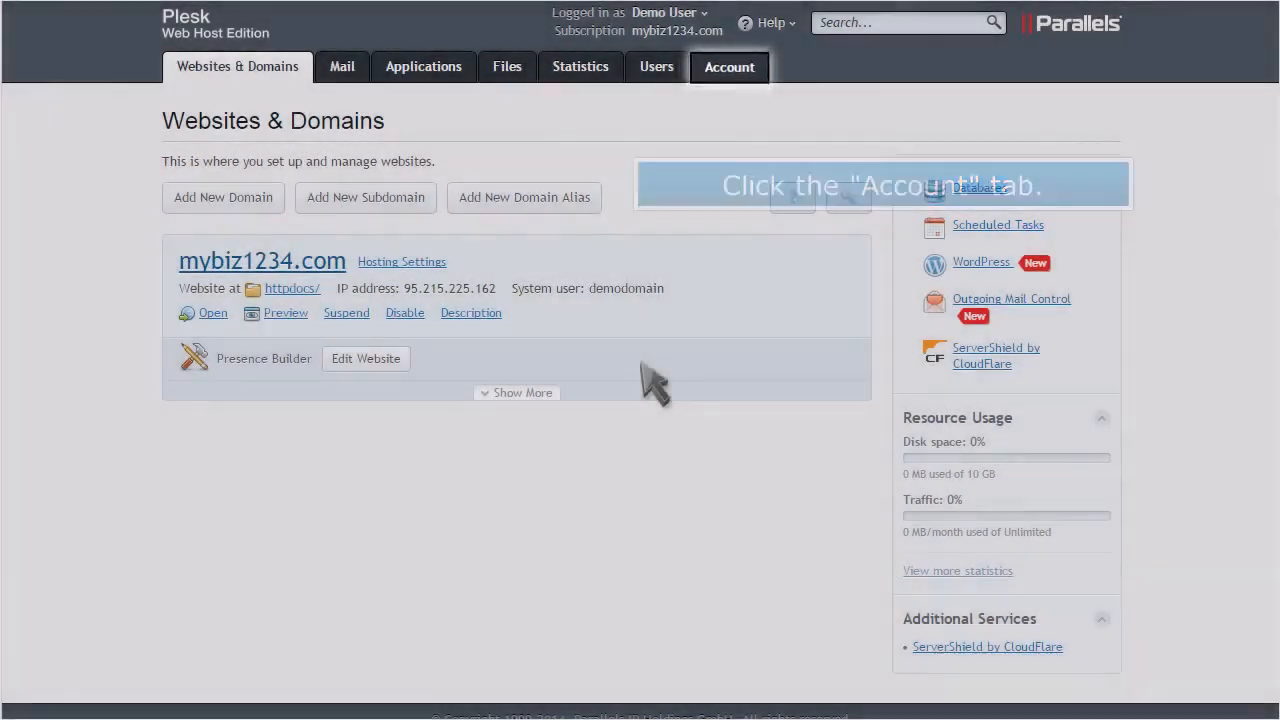
pyautogui.click(729, 67)
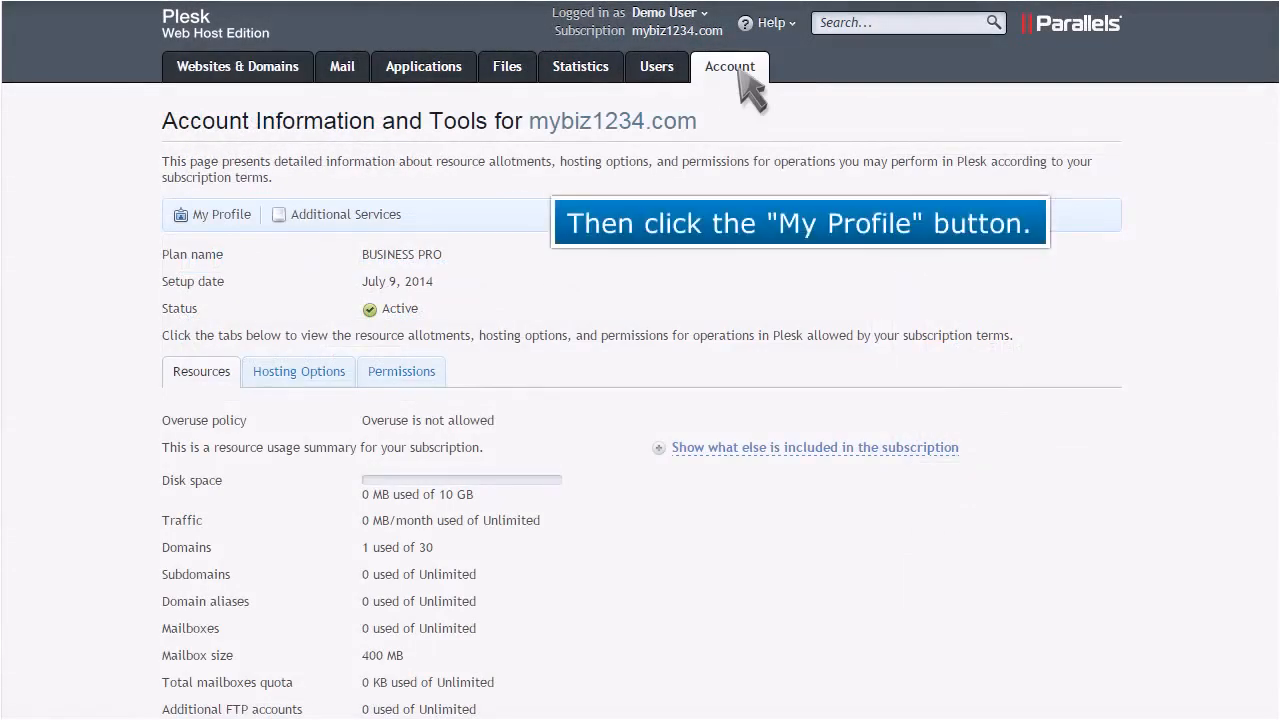
# Step: Enter the new password in both My Profile fields and confirm with OK
pyautogui.click(219, 214)
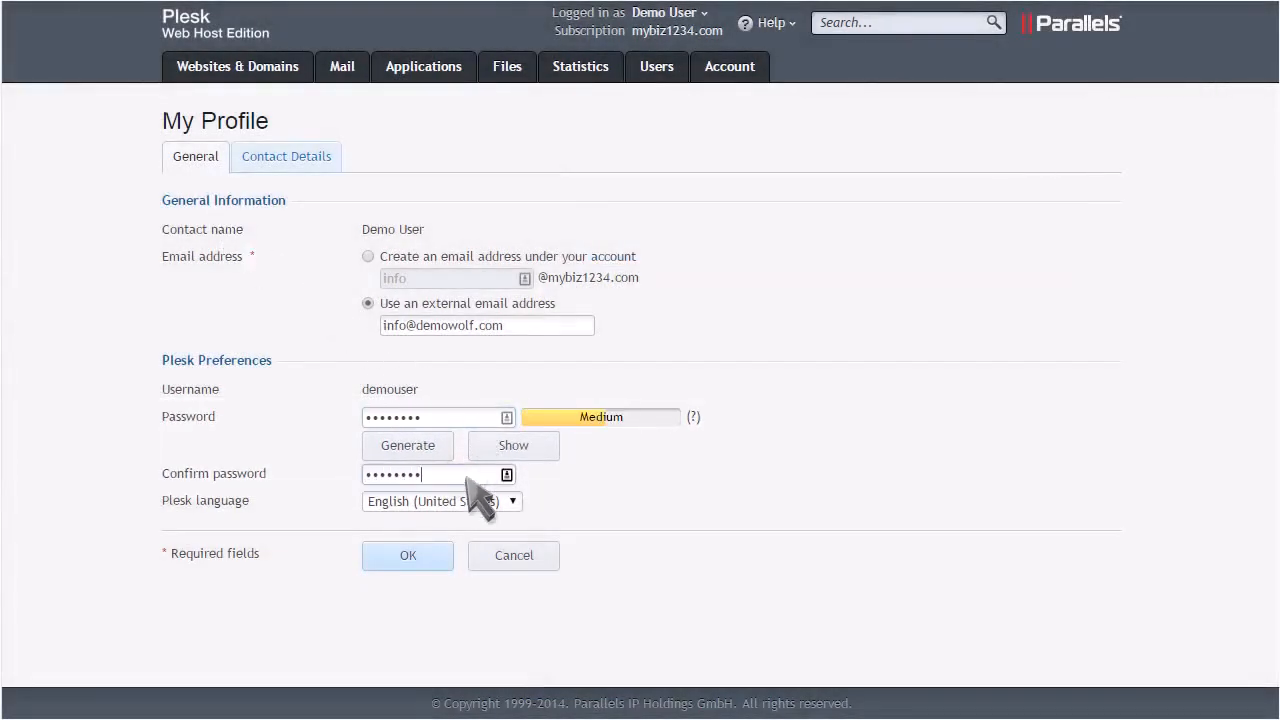
pyautogui.click(407, 555)
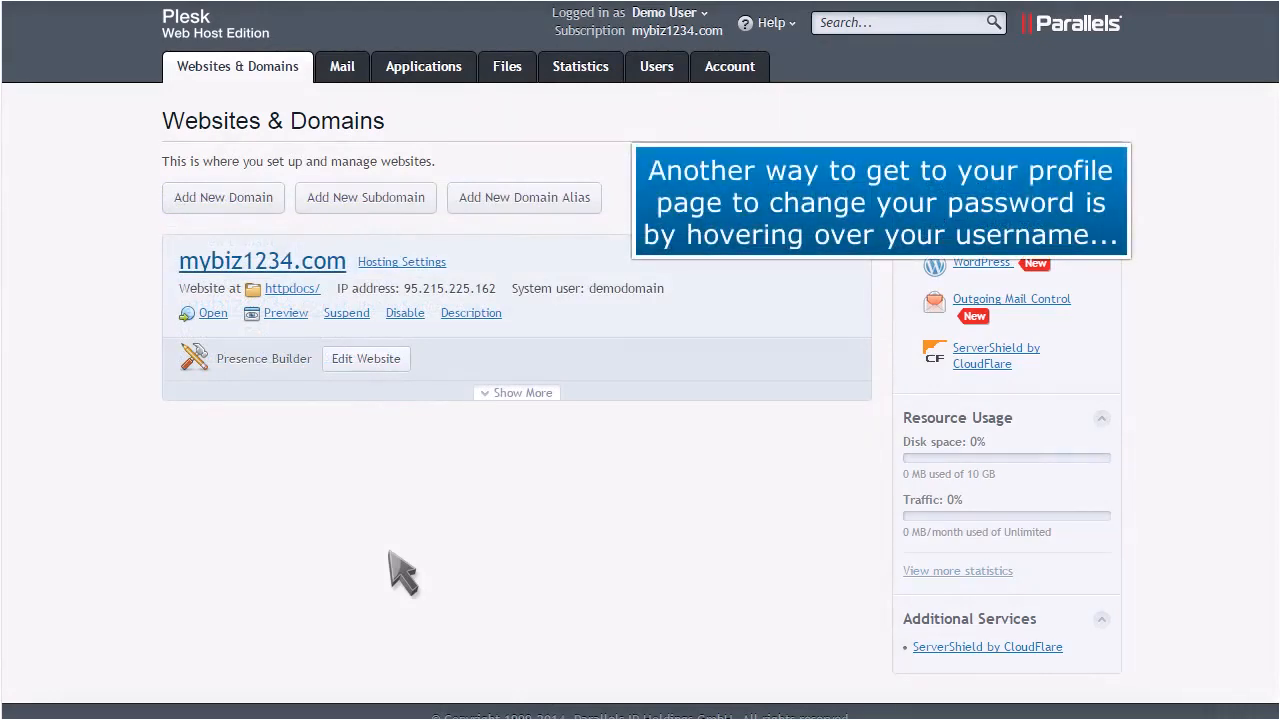
pyautogui.moveTo(665, 13)
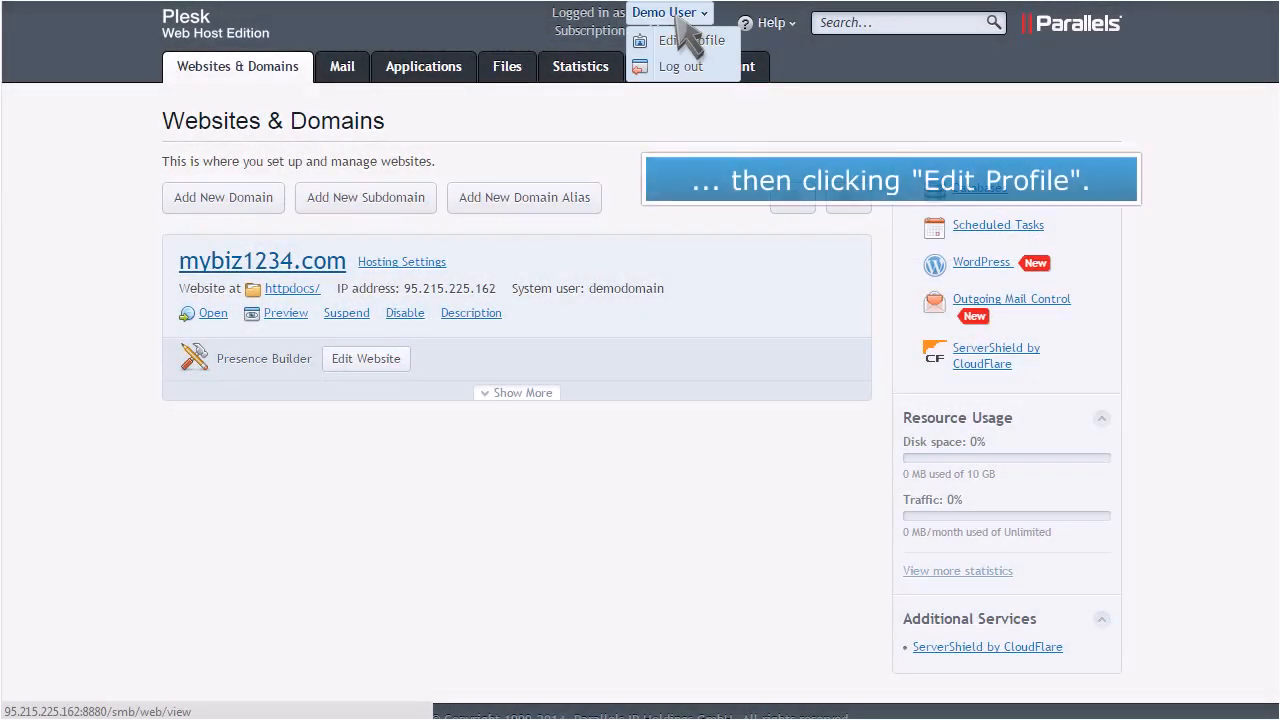
# Step: Reach My Profile again via Edit Profile under the Demo User name dropdown
pyautogui.click(691, 40)
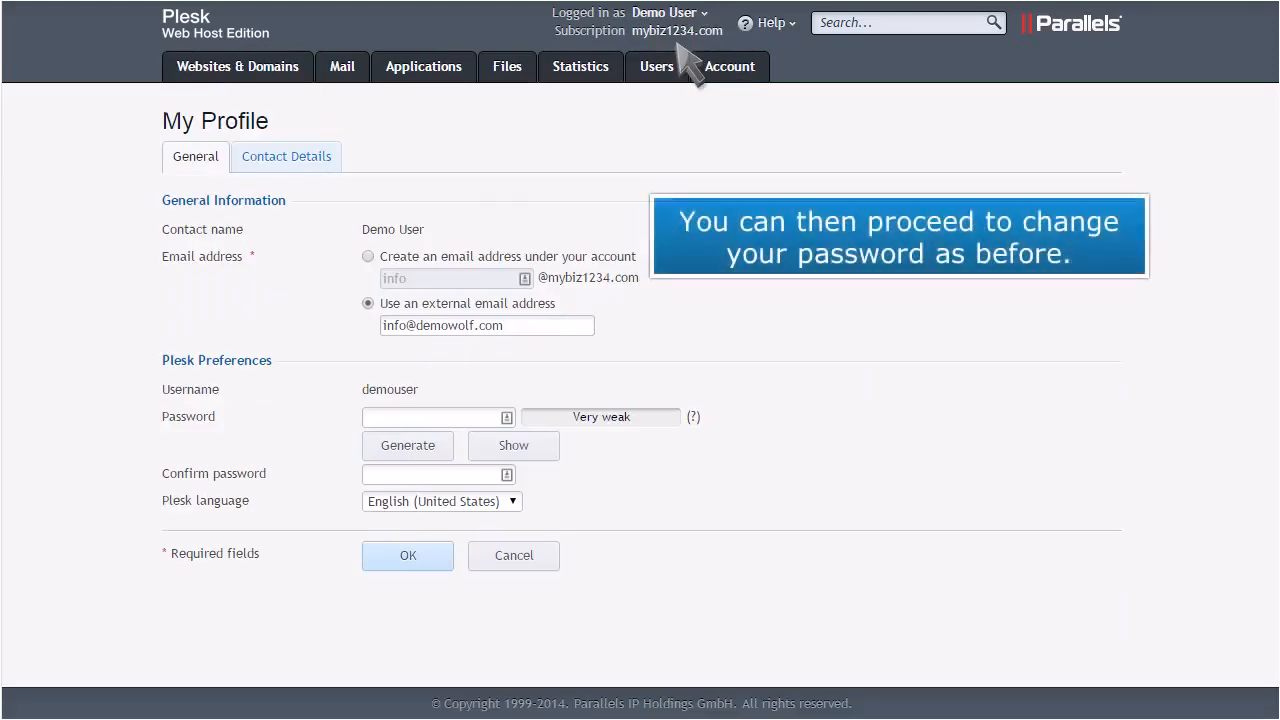